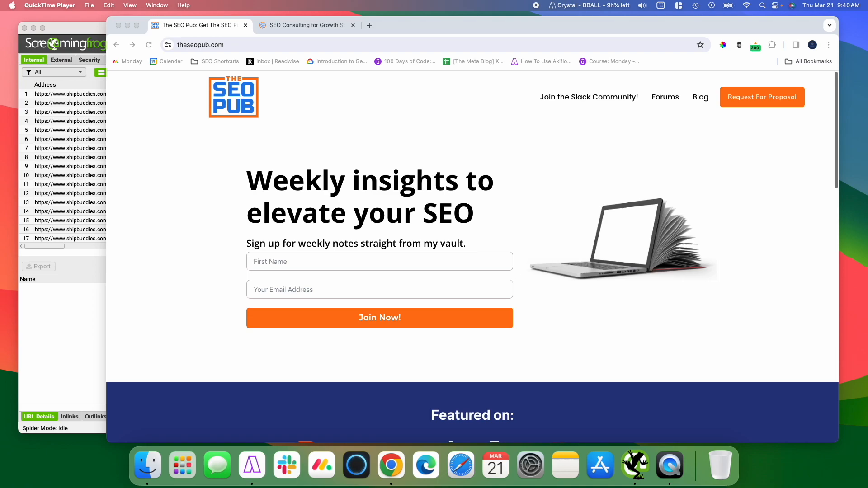
pyautogui.moveTo(345, 289)
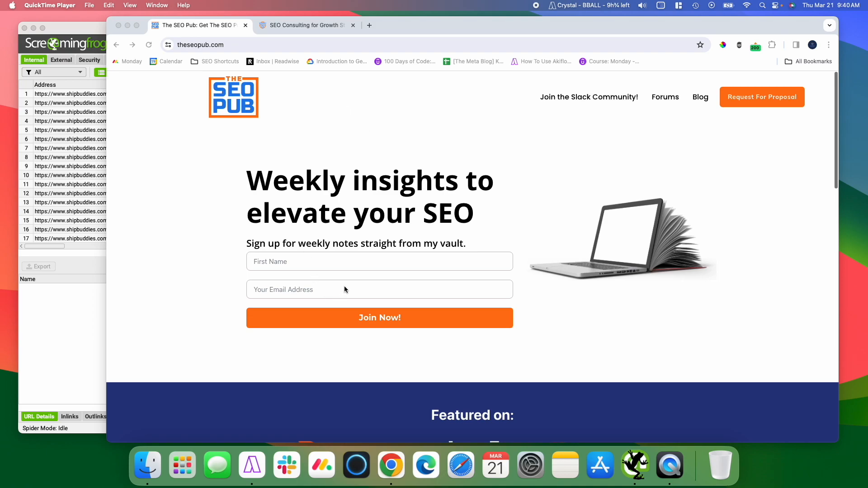
pyautogui.moveTo(418, 183)
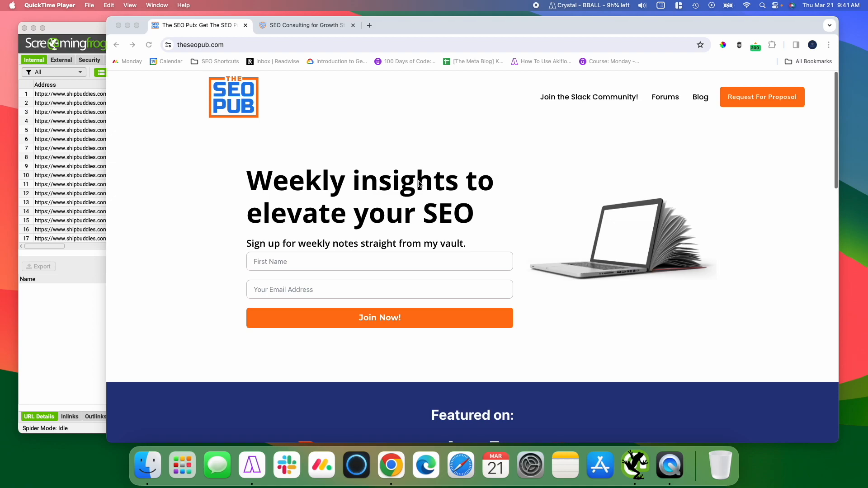
pyautogui.moveTo(588, 109)
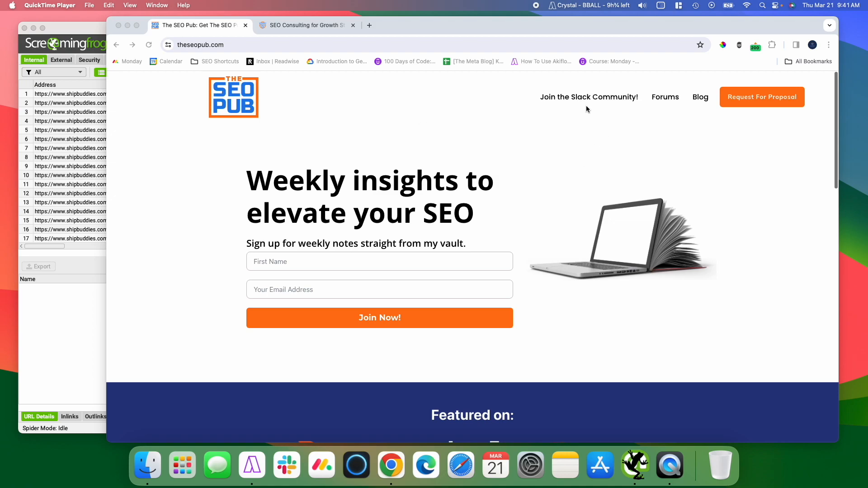
pyautogui.moveTo(432, 107)
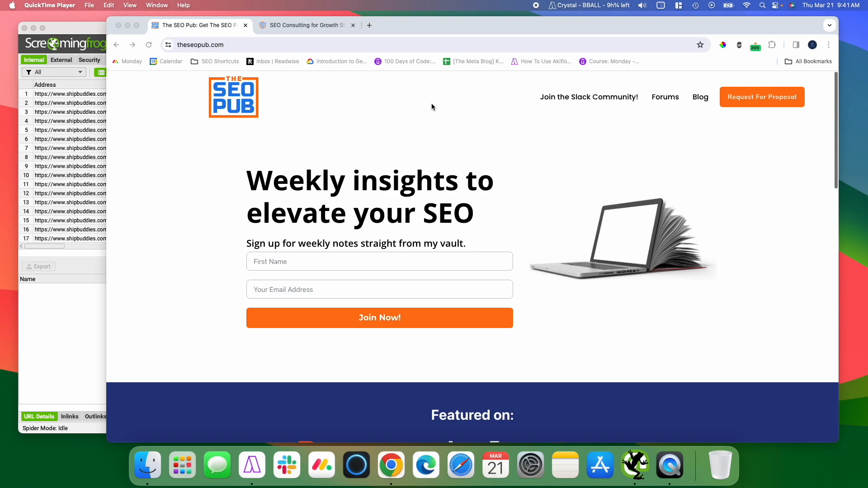
pyautogui.moveTo(320, 55)
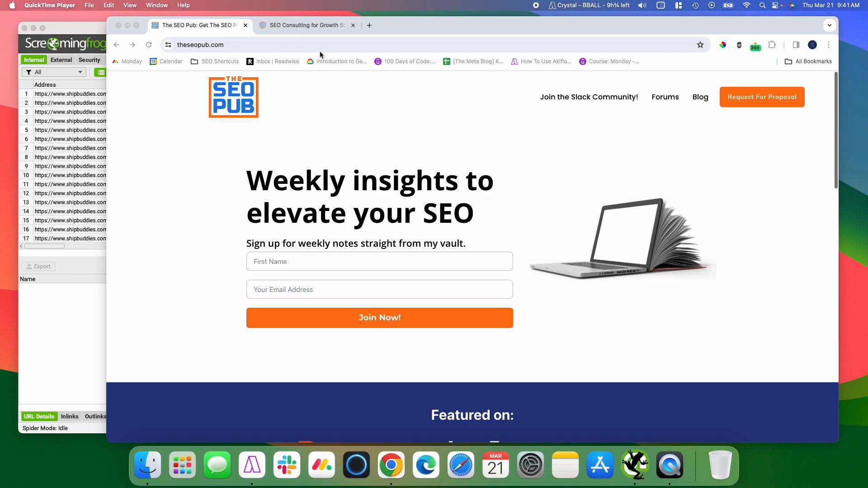
# Step: Switch Chrome to the Clicked Consulting homepage tab
pyautogui.click(305, 25)
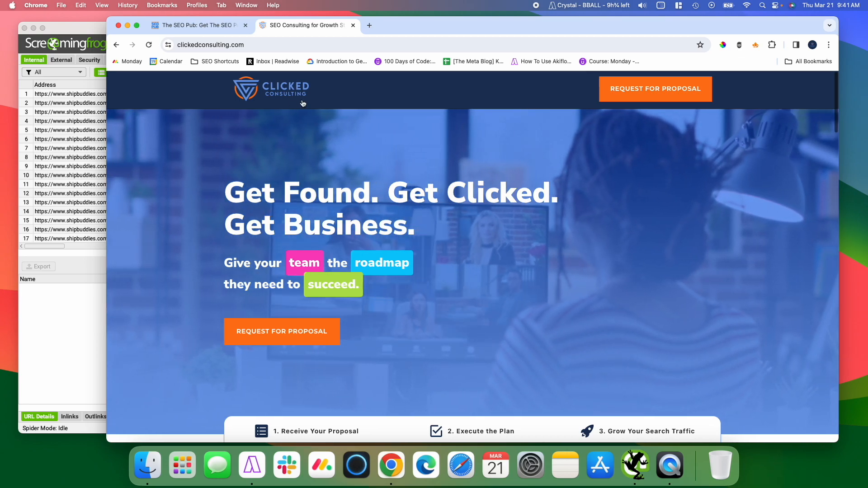
pyautogui.moveTo(304, 144)
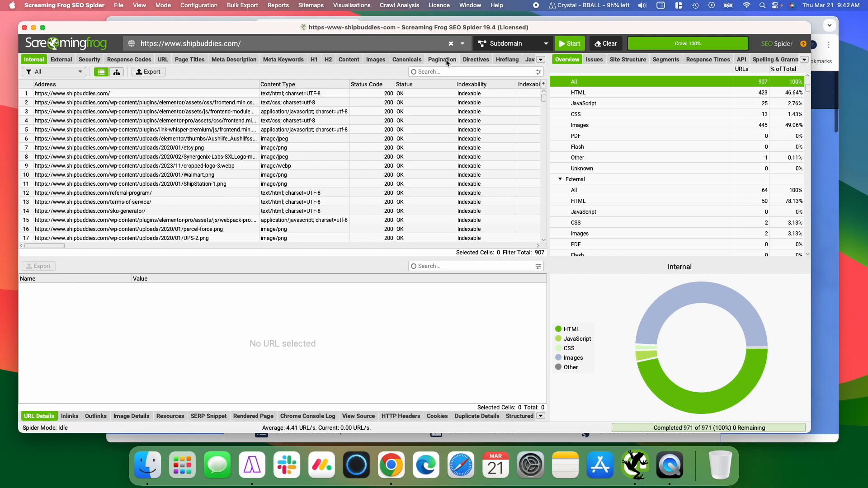
pyautogui.moveTo(369, 38)
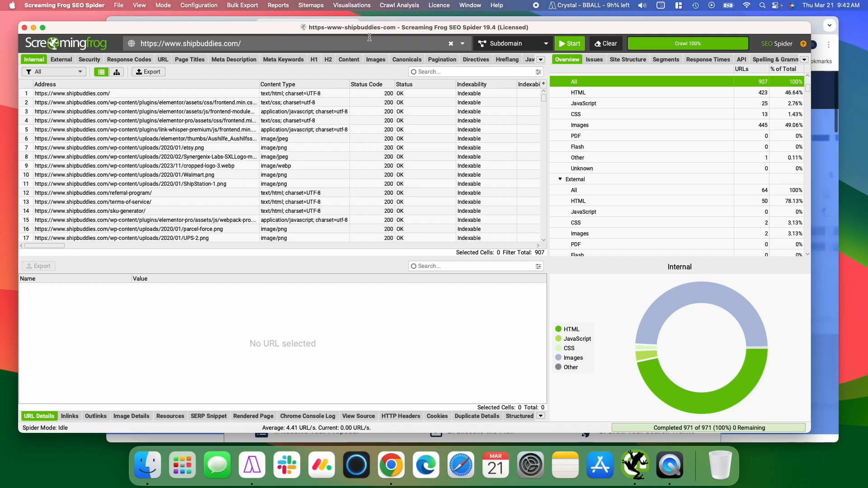
# Step: Open the Force-Directed Crawl Diagram of shipbuddies.com from Visualisations
pyautogui.click(351, 5)
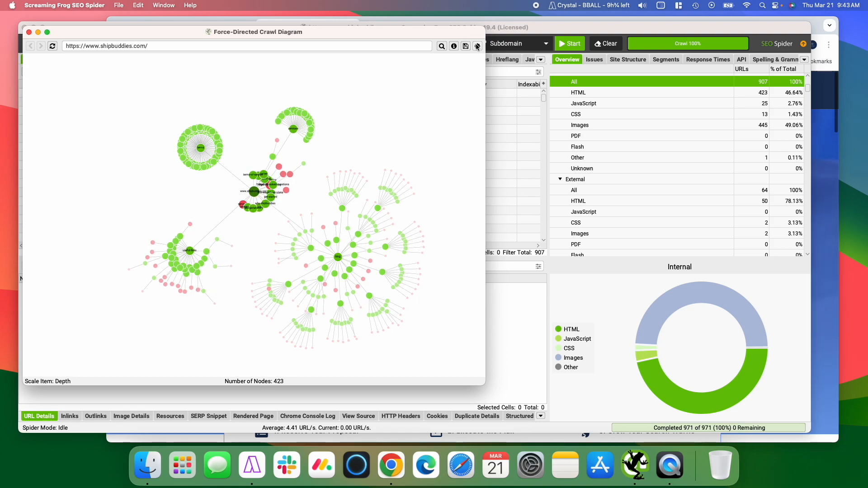
# Step: Set Scale Item to Unique Inlinks and increase Node Separation to spread the nodes apart
pyautogui.click(477, 46)
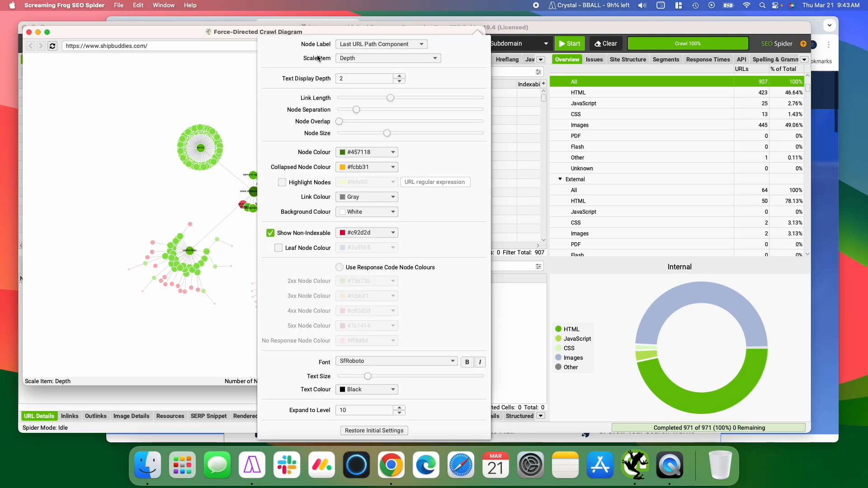
pyautogui.click(387, 58)
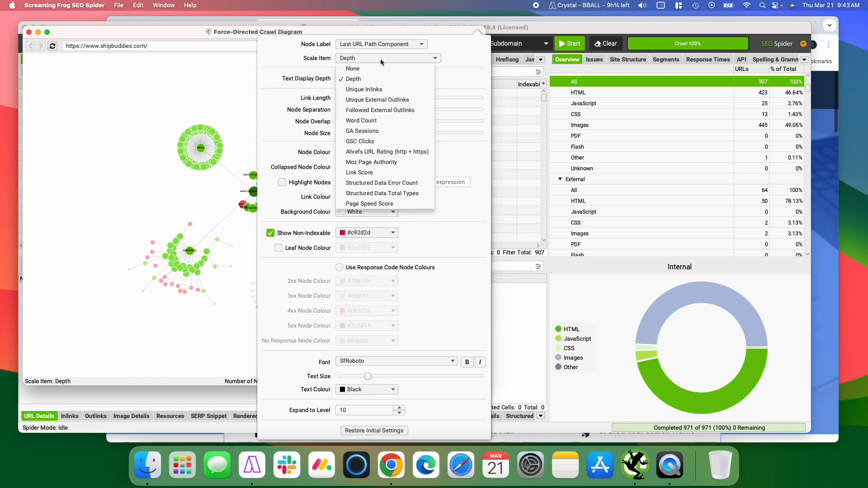
pyautogui.moveTo(371, 89)
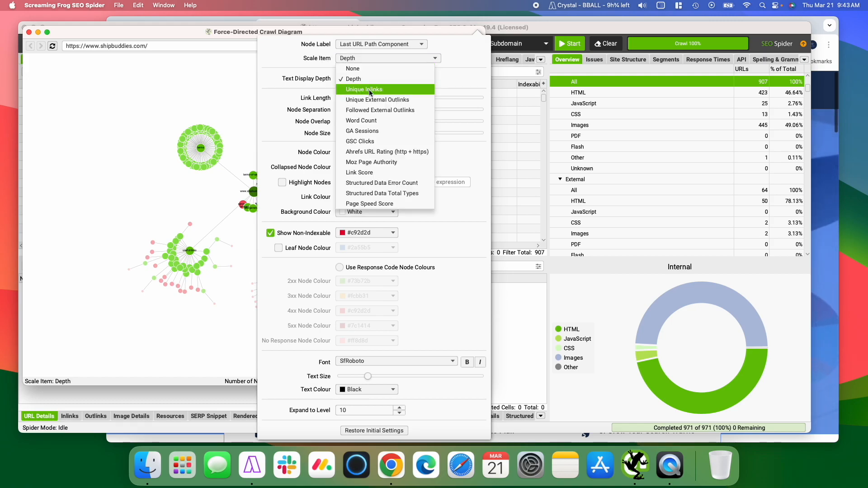
pyautogui.click(364, 89)
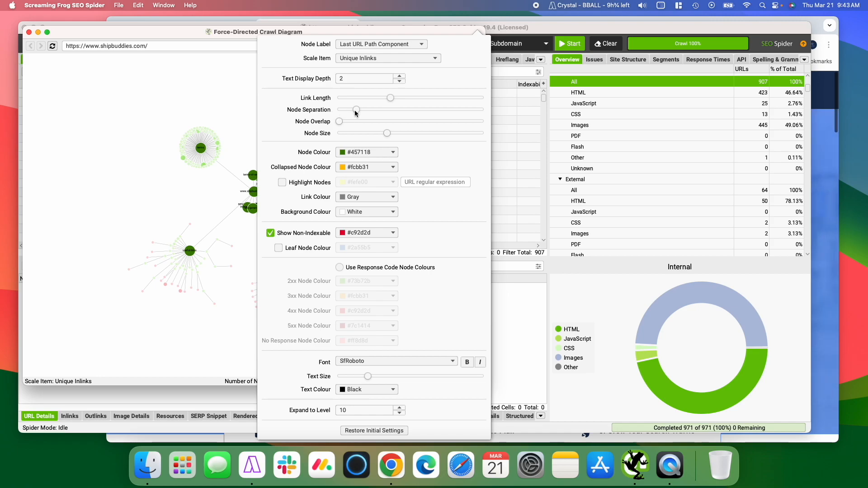
pyautogui.moveTo(357, 109); pyautogui.dragTo(396, 109)
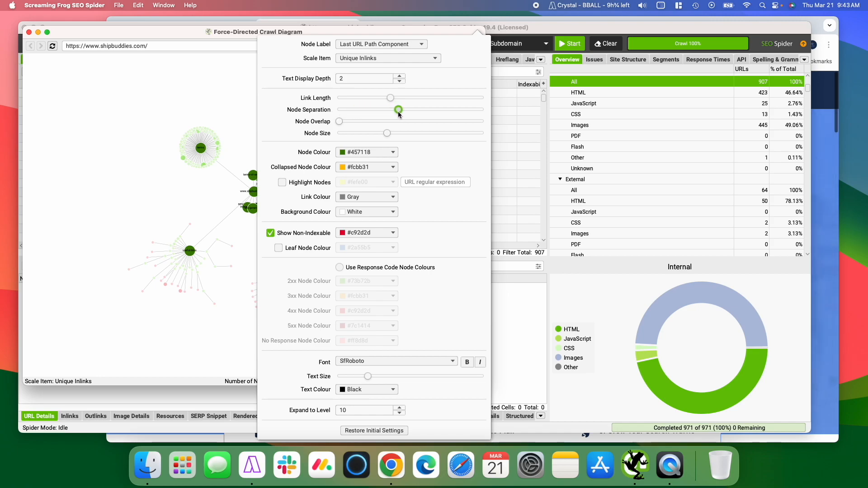
pyautogui.moveTo(397, 109); pyautogui.dragTo(398, 110)
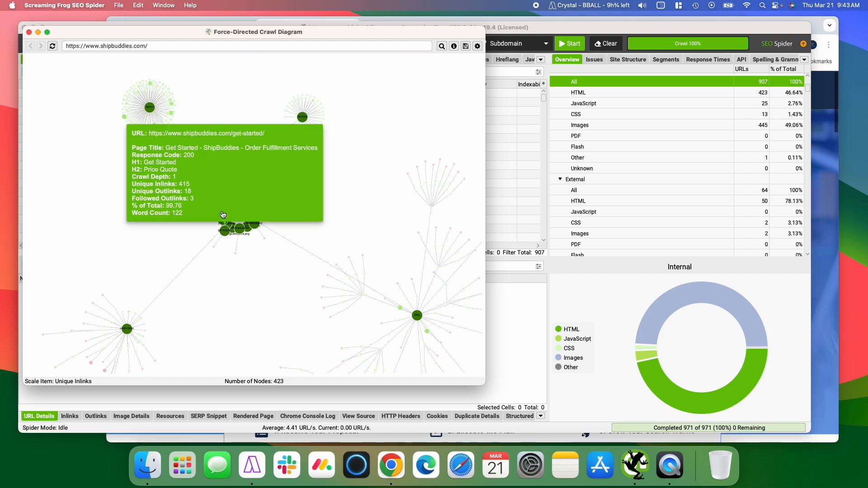
pyautogui.moveTo(201, 138)
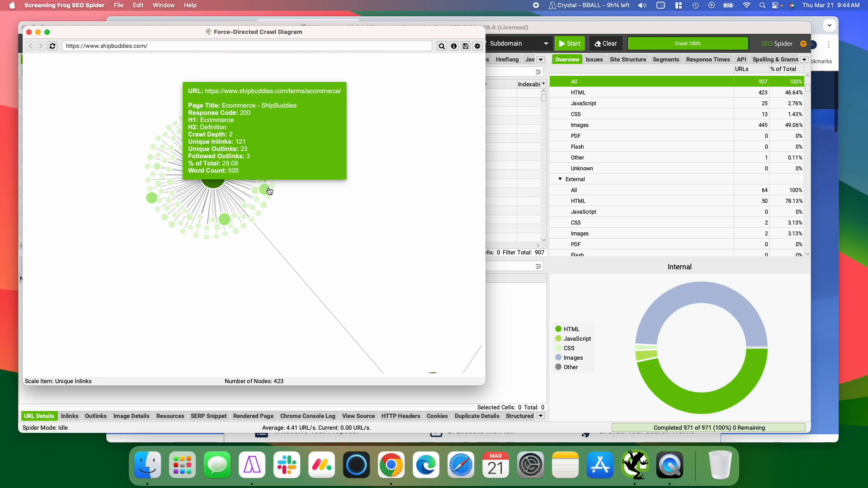
pyautogui.moveTo(226, 222)
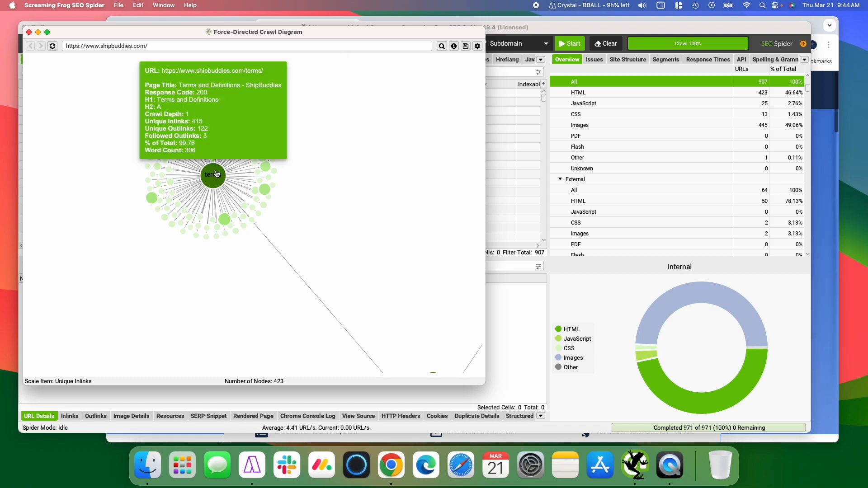
pyautogui.moveTo(150, 208)
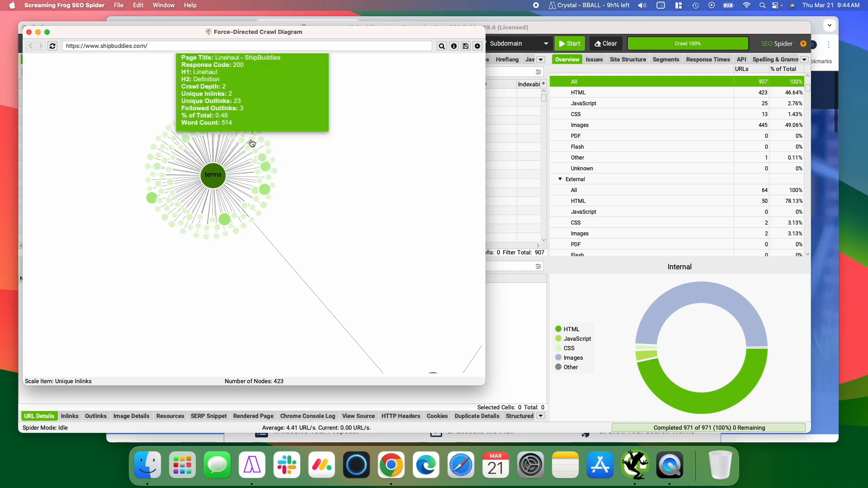
pyautogui.moveTo(276, 176)
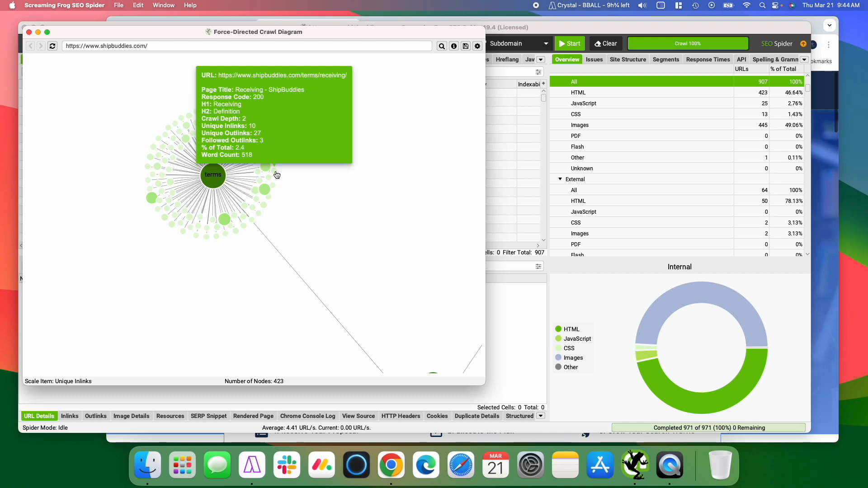
pyautogui.moveTo(380, 275)
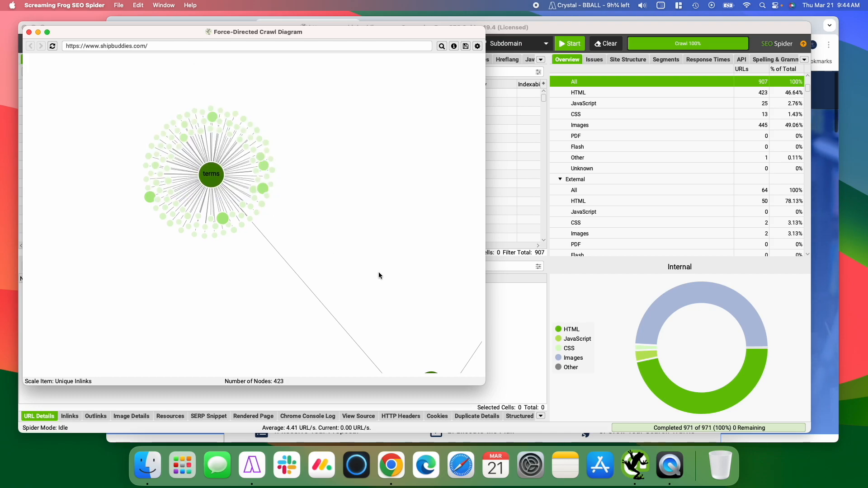